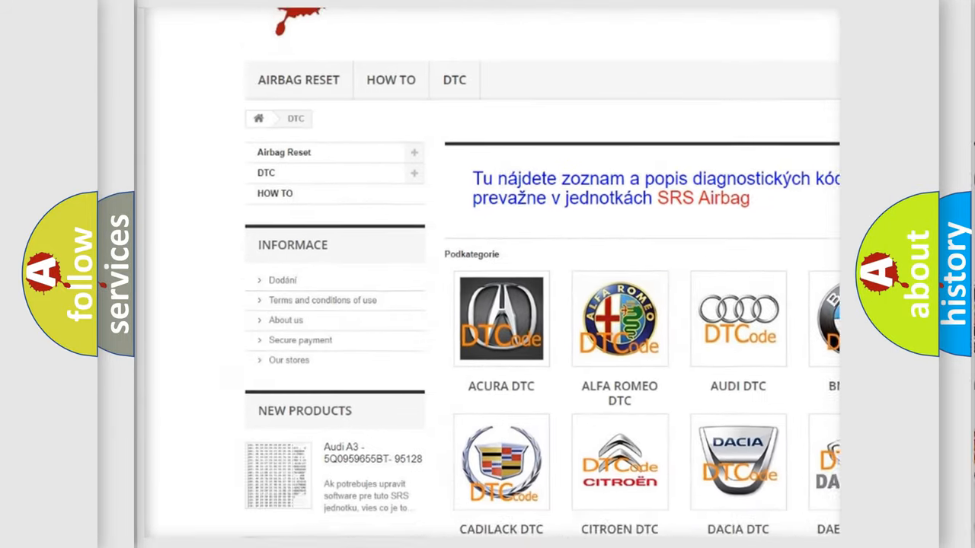
scroll("down", 3)
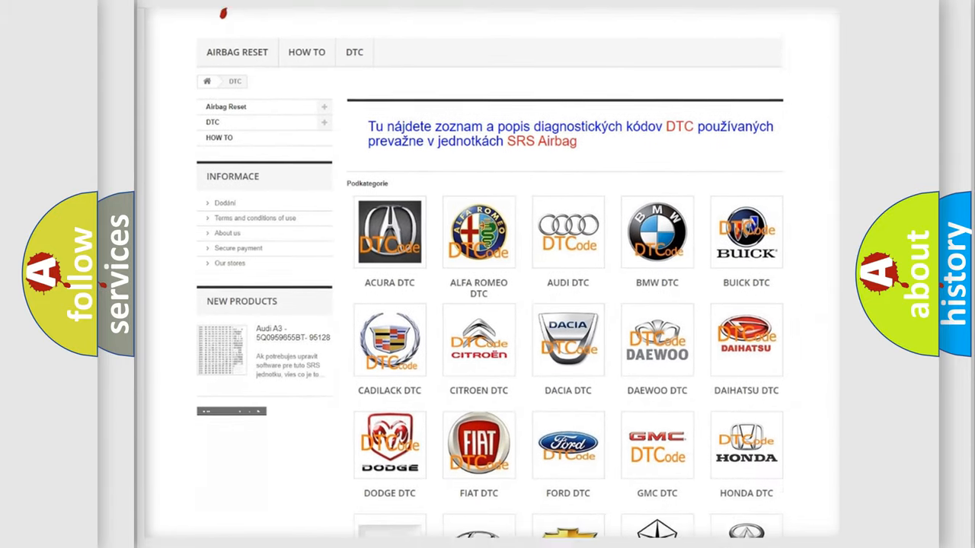
scroll("down", 3)
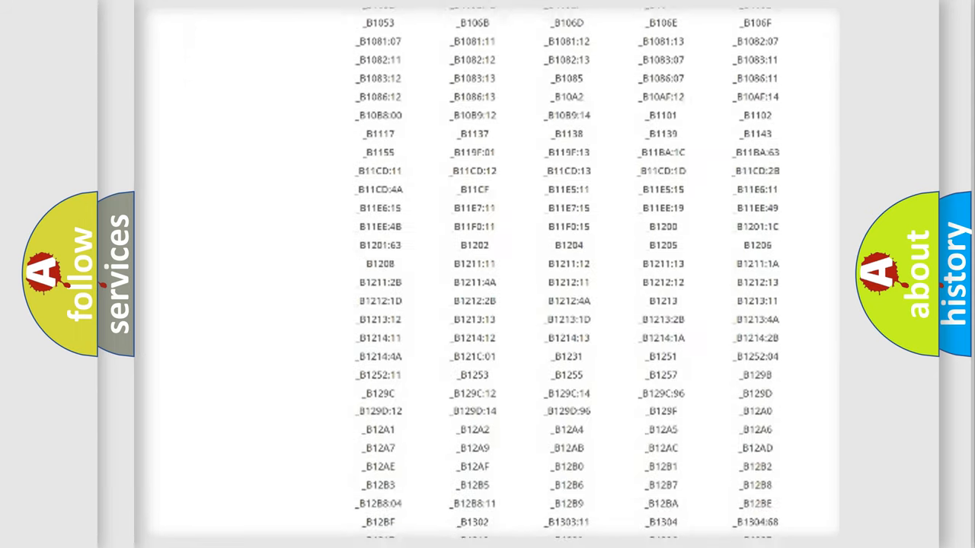
scroll("down", 3)
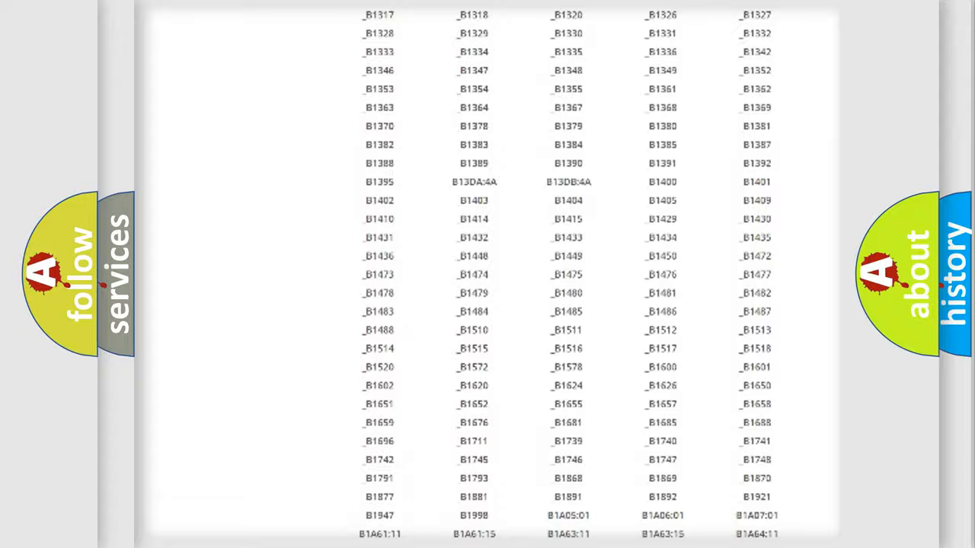